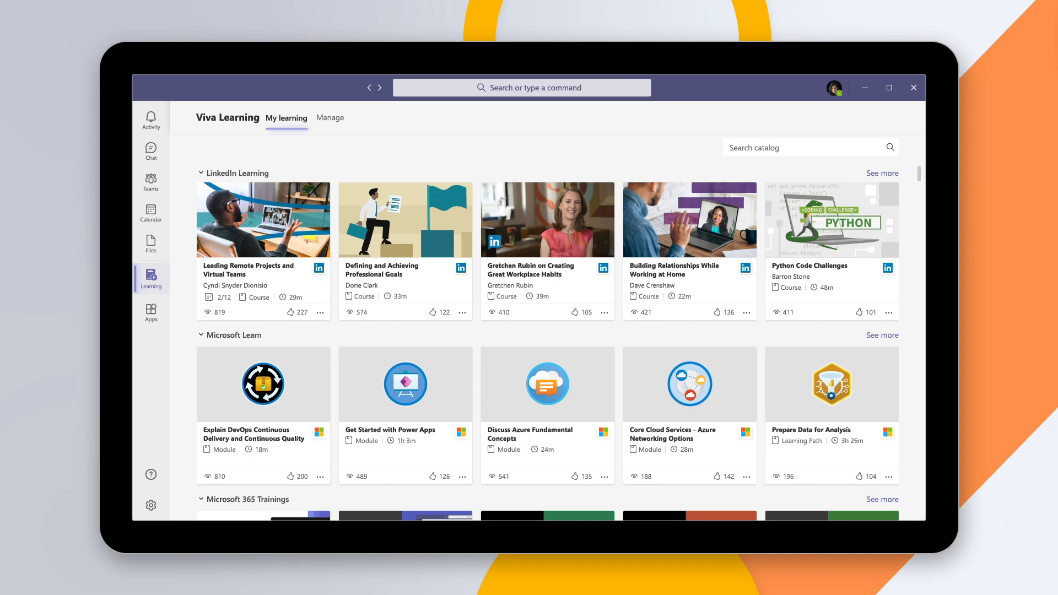
Step: View the details page of the assigned 'Leading Remote Projects and Virtual Teams' course
{"action": "scroll", "scroll_direction": "down", "scroll_amount": 3}
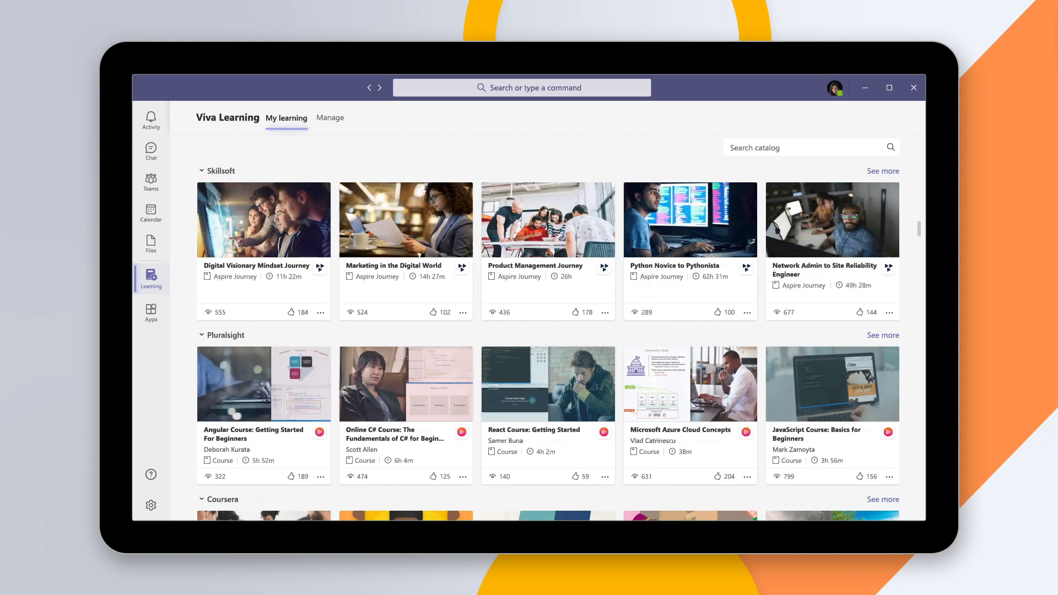
{"action": "scroll", "scroll_direction": "down", "scroll_amount": 3}
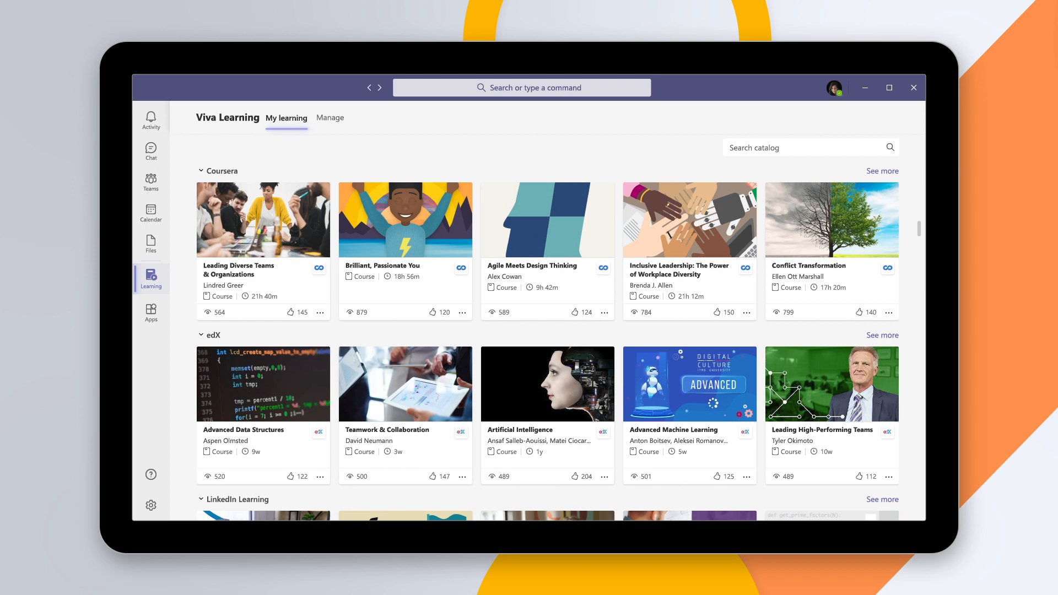
{"action": "left_click", "coordinate": [286, 118]}
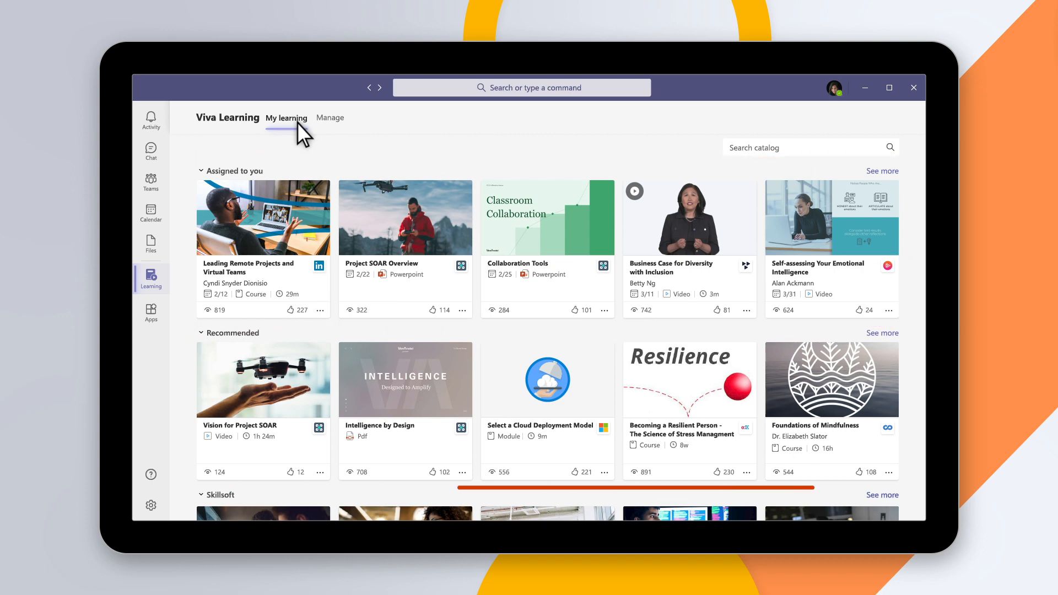
{"action": "mouse_move", "coordinate": [277, 273]}
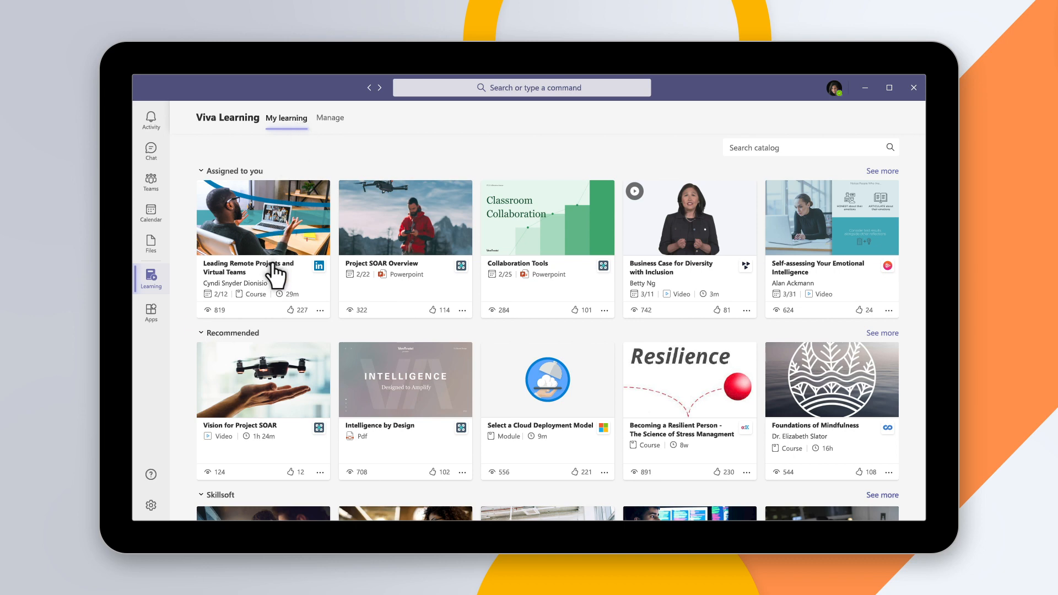
{"action": "left_click", "coordinate": [262, 217]}
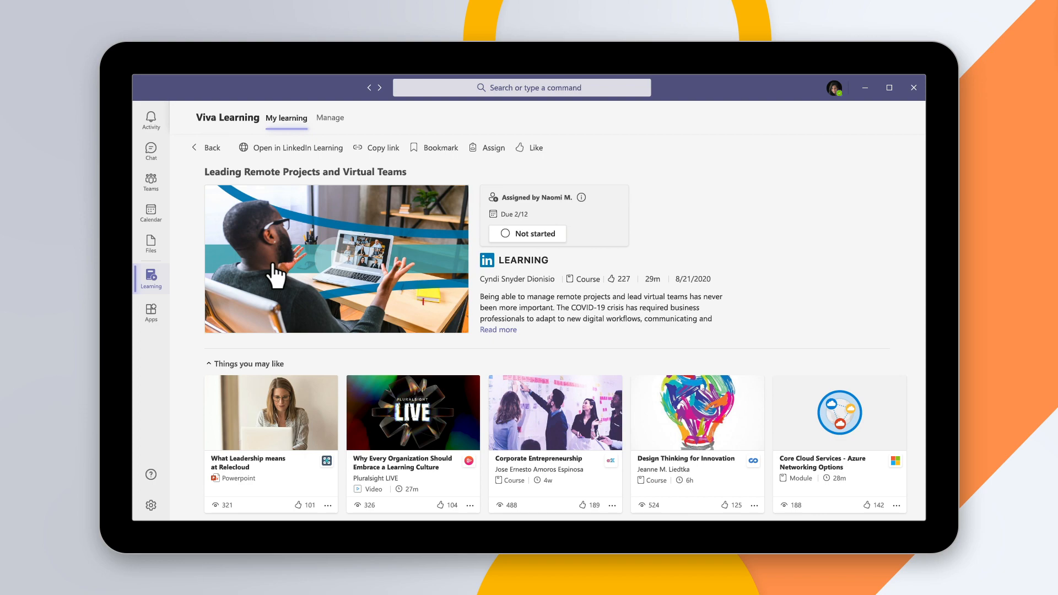
{"action": "mouse_move", "coordinate": [345, 263]}
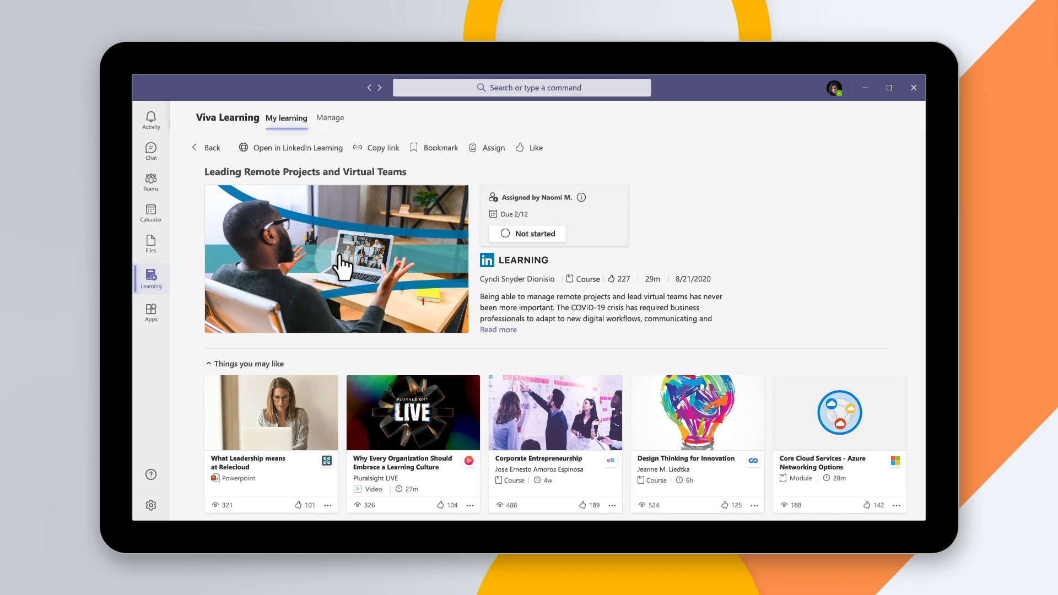
Step: Move to the one-to-one chat conversation from the left rail
{"action": "left_click", "coordinate": [151, 151]}
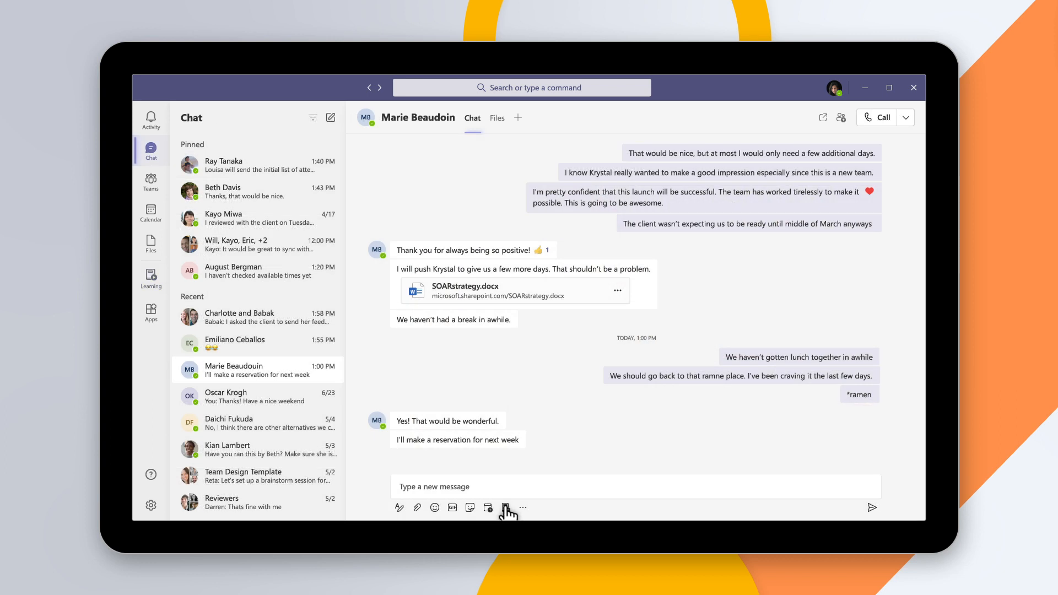
Step: Attach the Leading Remote Projects course card via Viva Learning with the note 'watching it.'
{"action": "left_click", "coordinate": [505, 507]}
{"action": "type", "text": "Lead"}
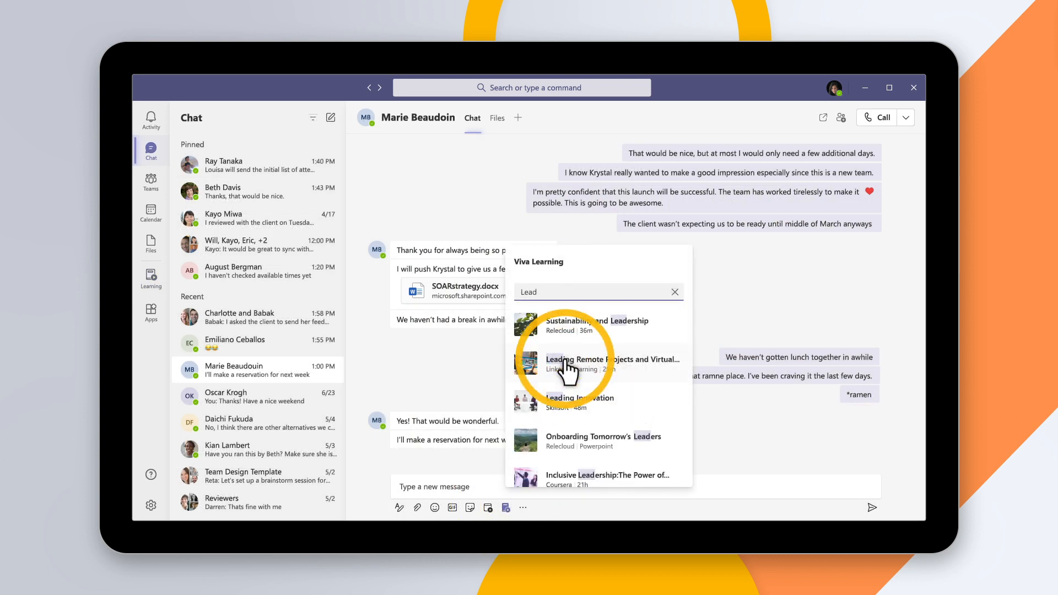
{"action": "left_click", "coordinate": [593, 364]}
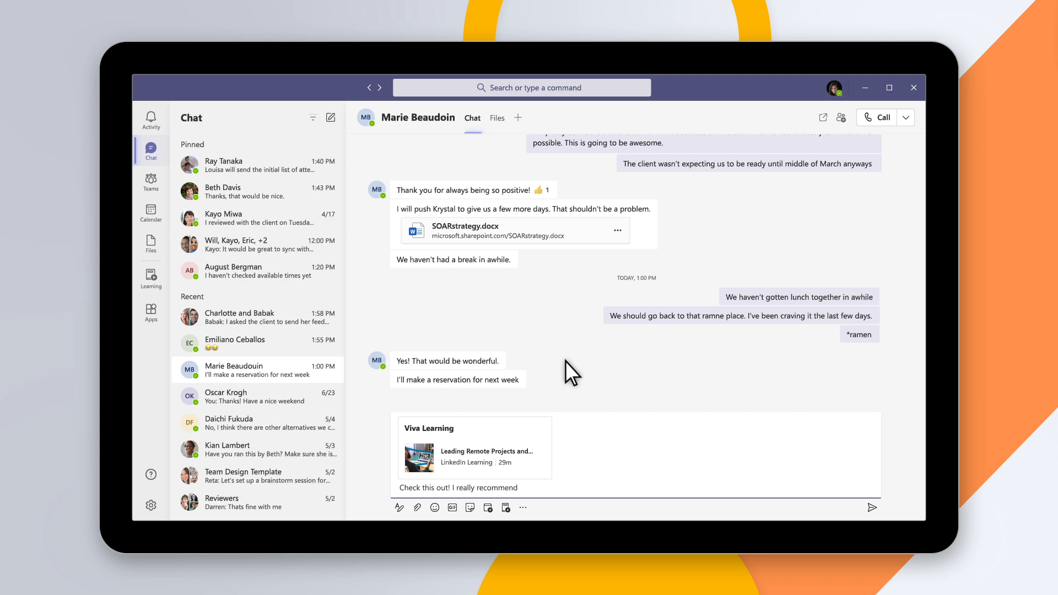
{"action": "type", "text": "watching it."}
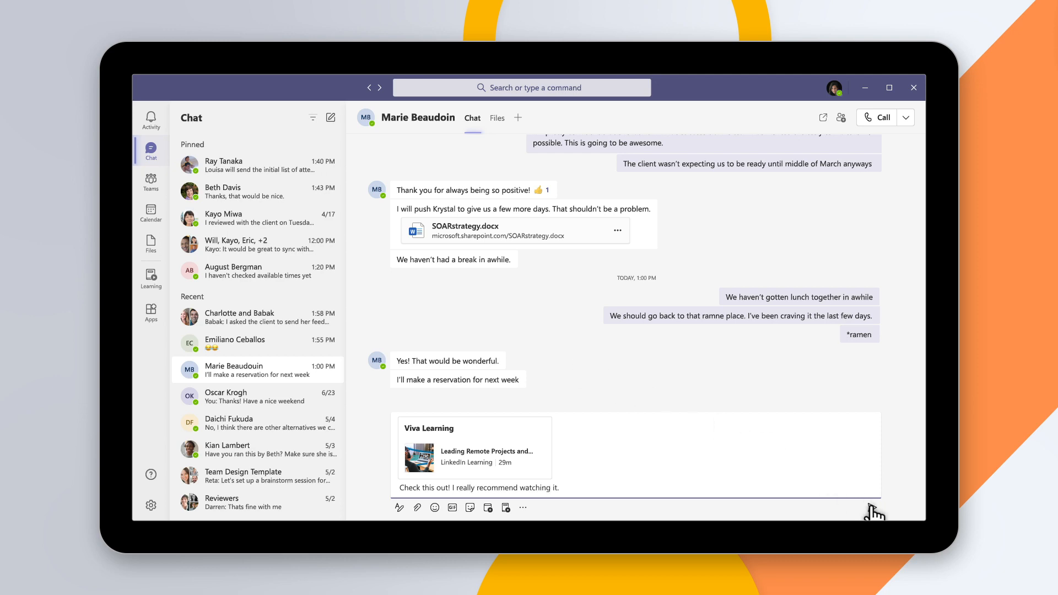